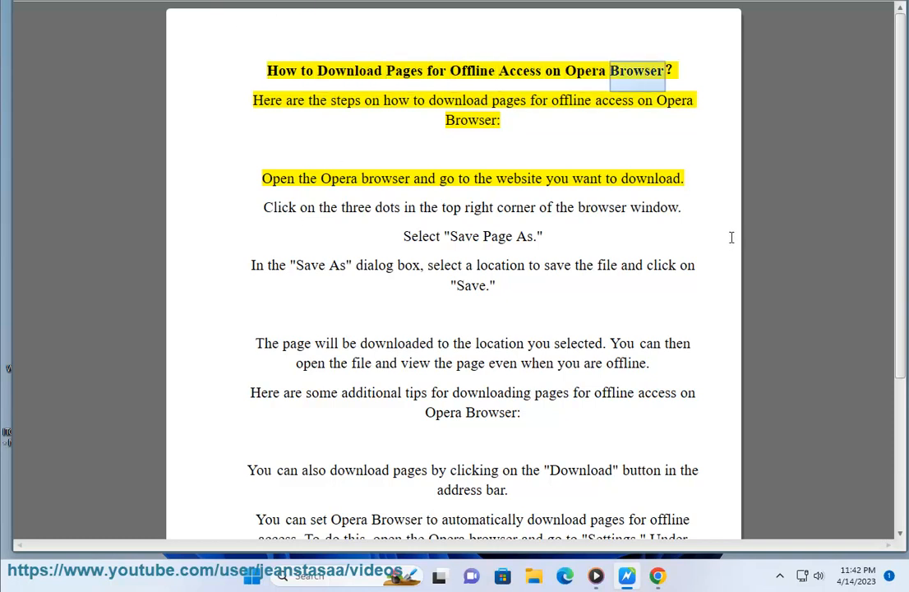
Start highlighted read-aloud of the Opera offline-download guide's title and opening steps.
double_click(458, 100)
text(op)
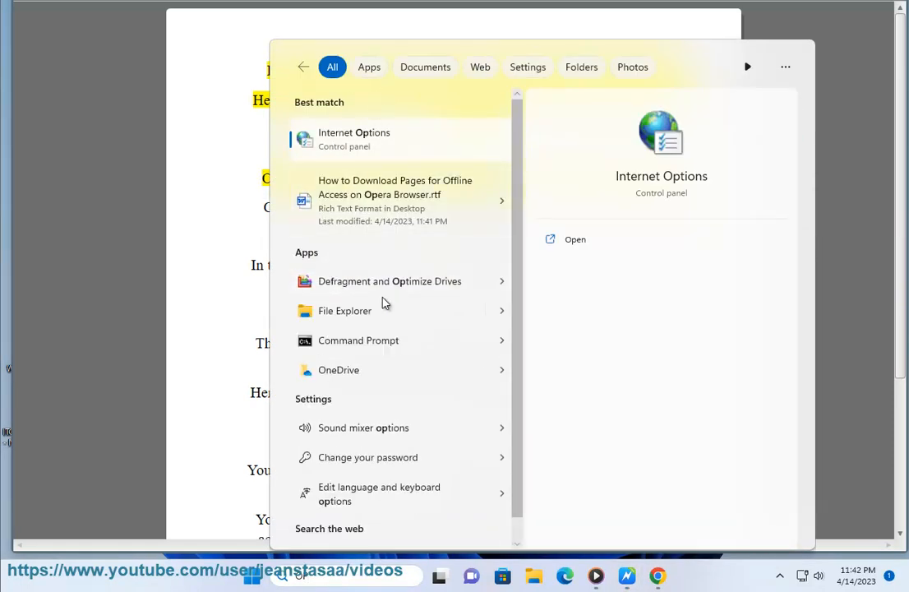
Launch the Opera browser from the Windows Search results.
click(395, 200)
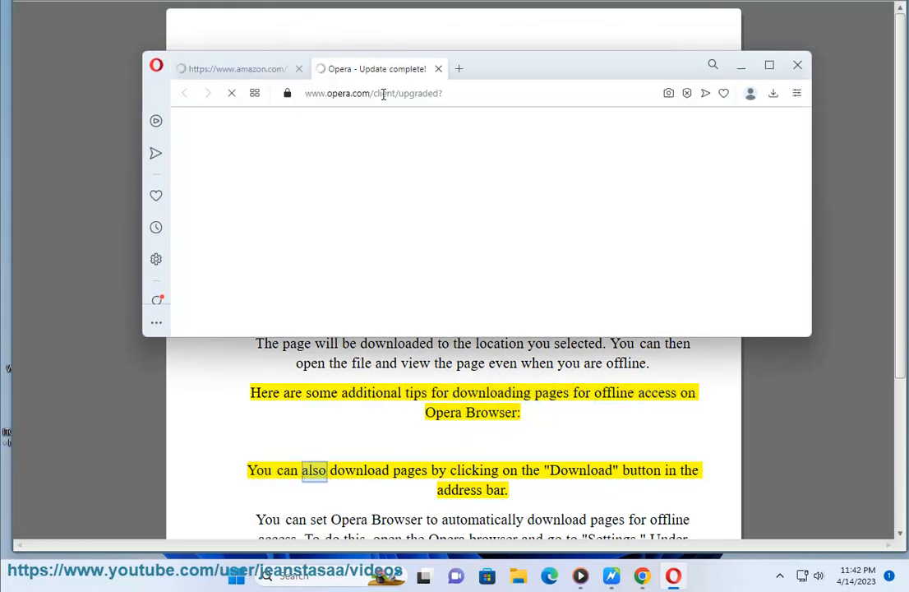
Let Opera's Update complete page load, then minimize Opera to reveal the reader.
click(234, 68)
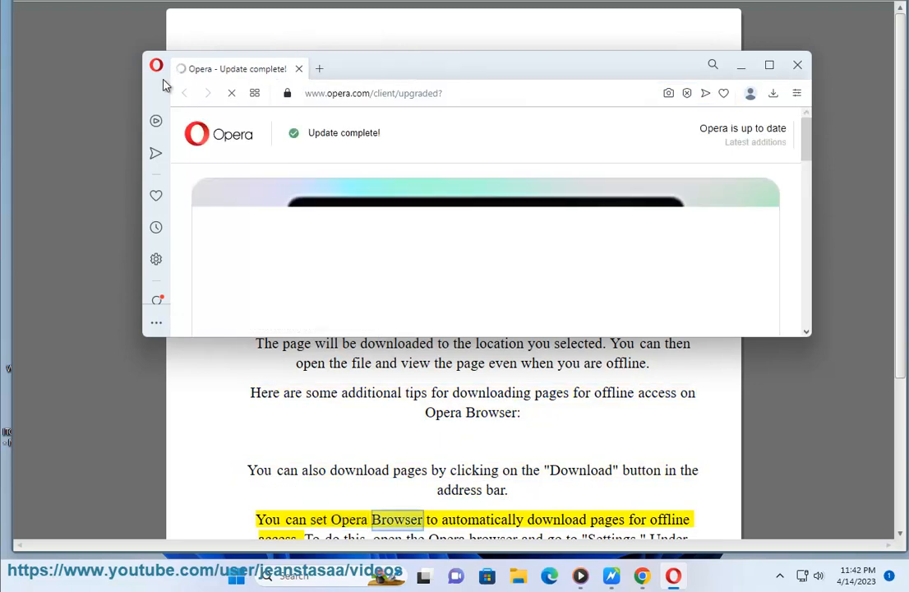
click(156, 66)
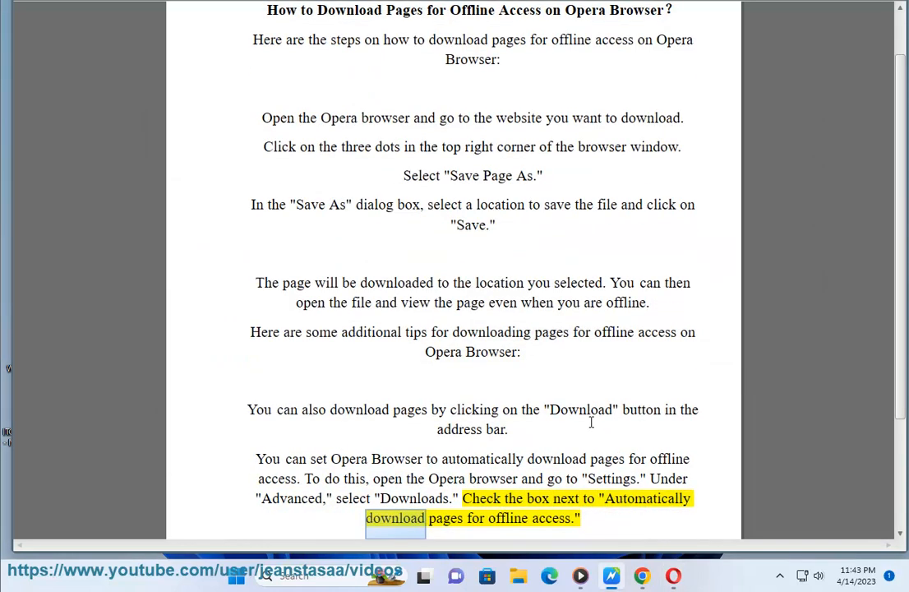
Scroll through the additional tips to the managing-offline-pages tip as reading continues.
scroll(down, 3)
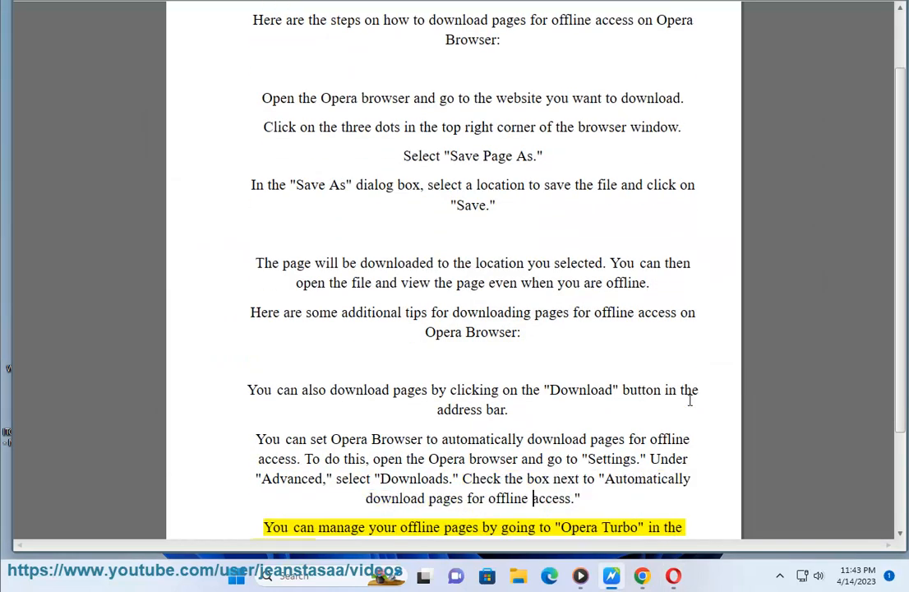
double_click(619, 526)
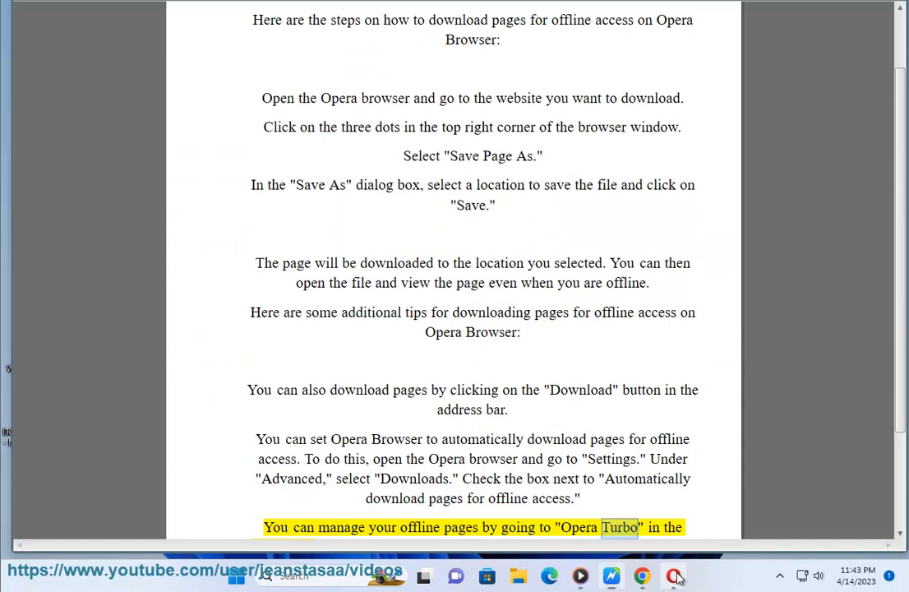